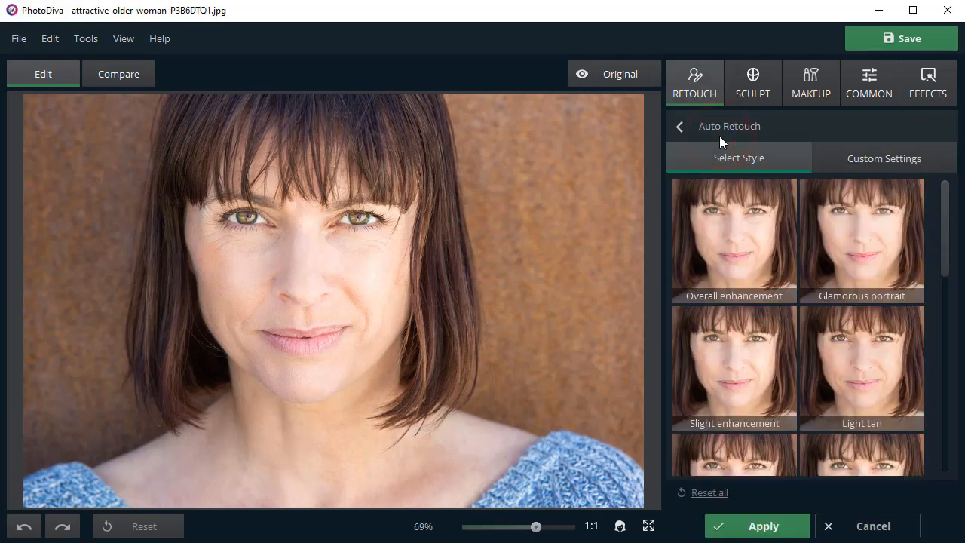
# Scroll up and down through the Auto Retouch style presets to browse them.
pyautogui.scroll(-3)
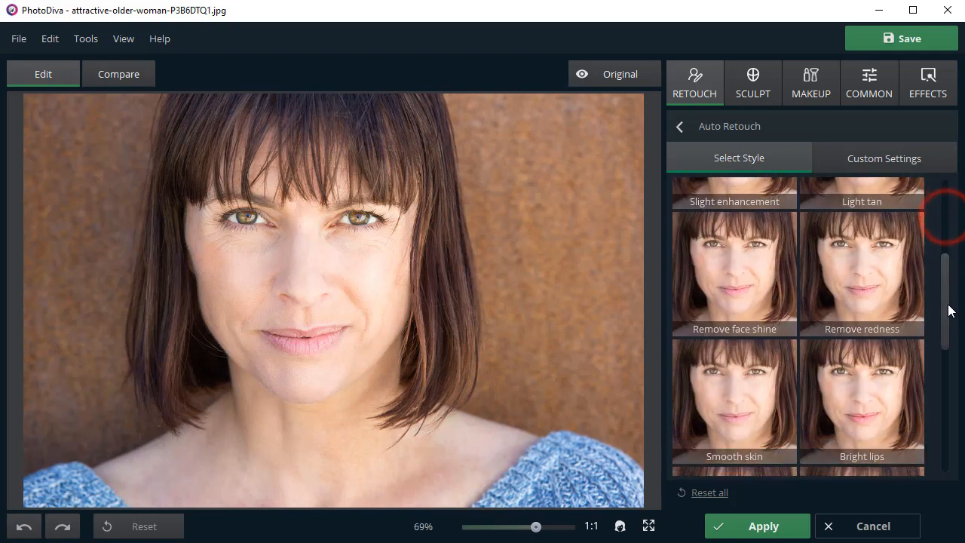
pyautogui.scroll(3)
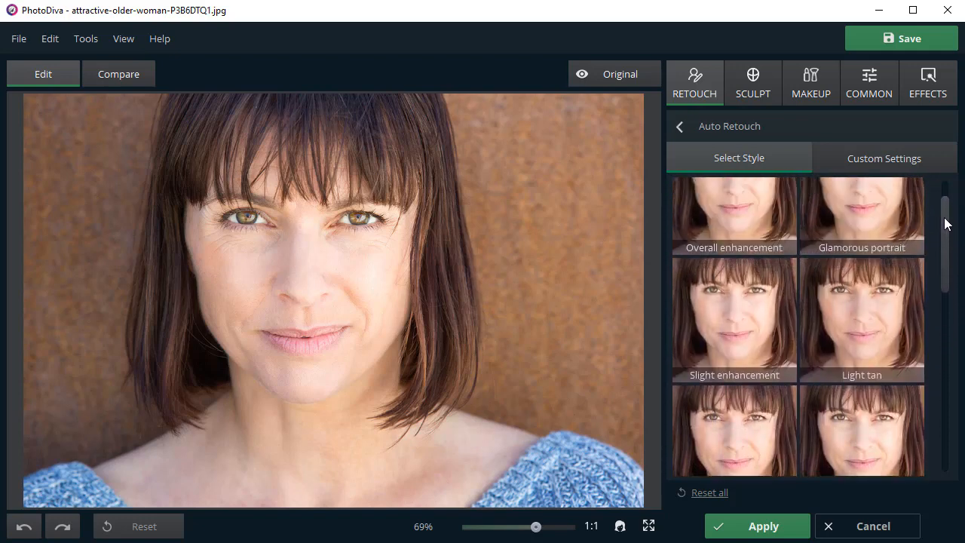
pyautogui.scroll(-3)
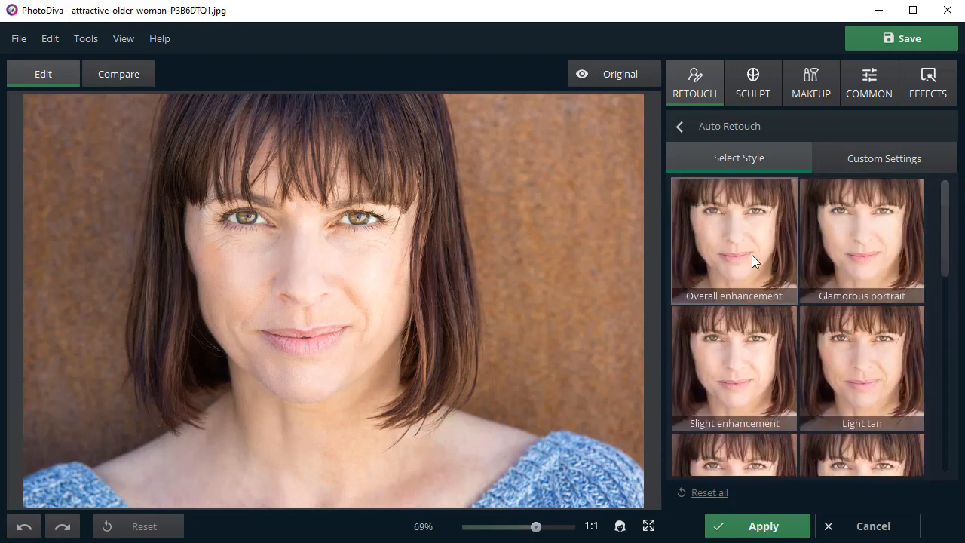
pyautogui.moveTo(874, 268)
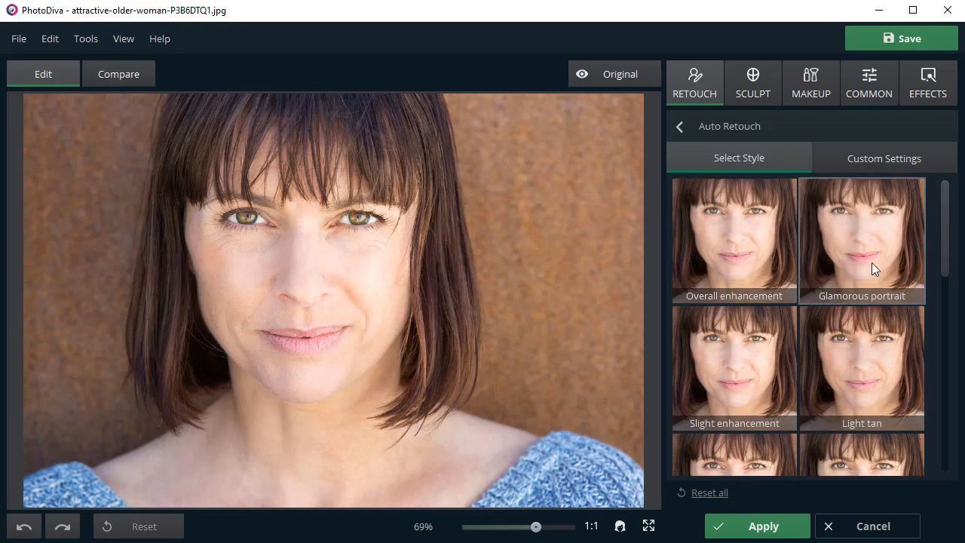
pyautogui.scroll(-3)
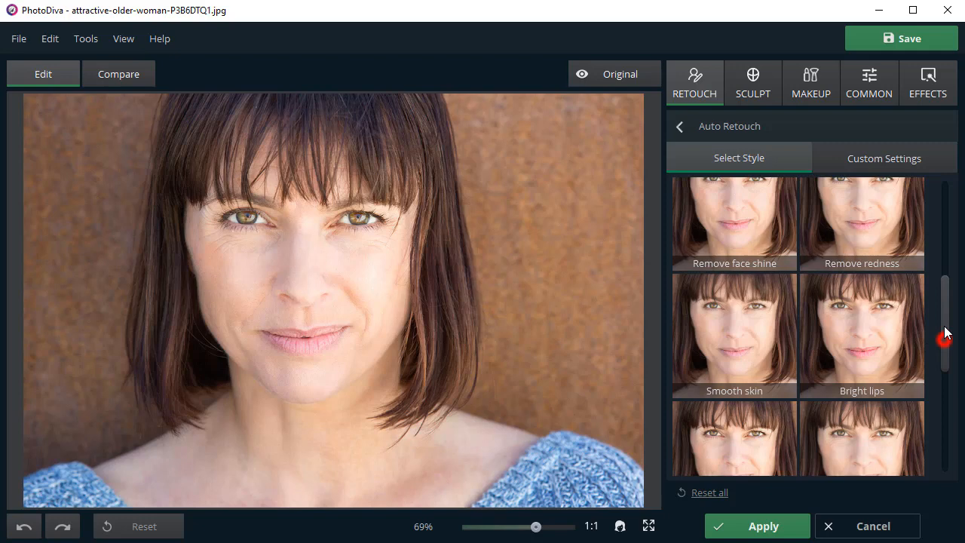
pyautogui.scroll(3)
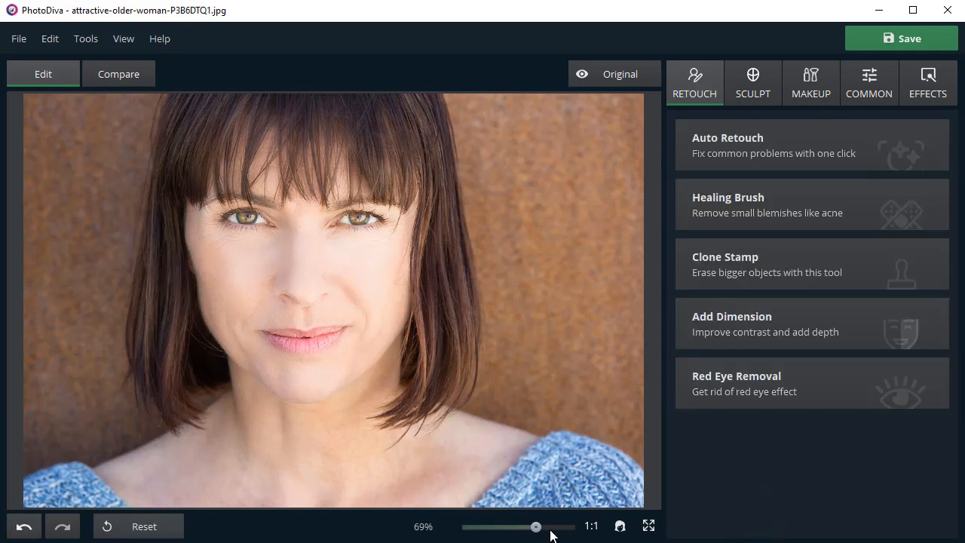
# Zoom into the portrait, check the before-and-after comparison, and return to the edited view.
pyautogui.moveTo(537, 526); pyautogui.dragTo(541, 526)
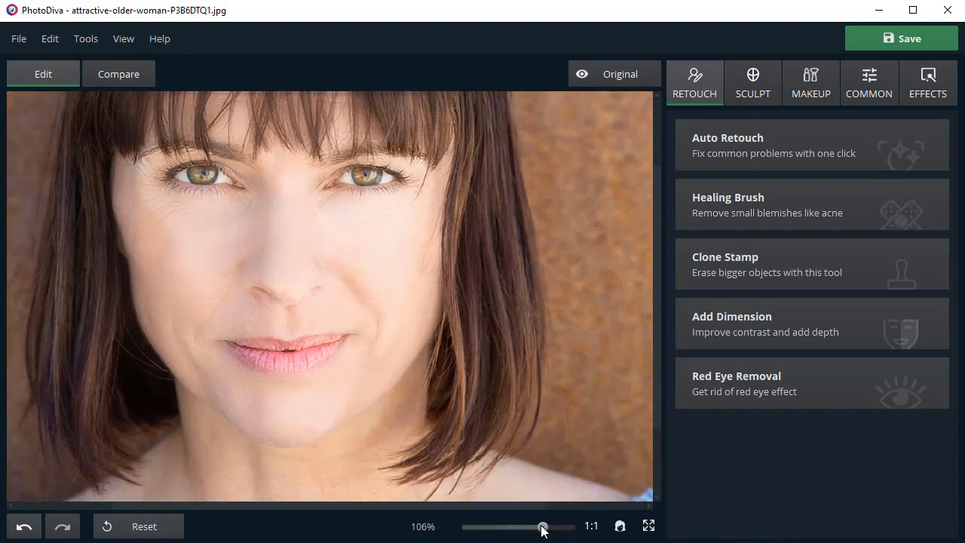
pyautogui.click(117, 73)
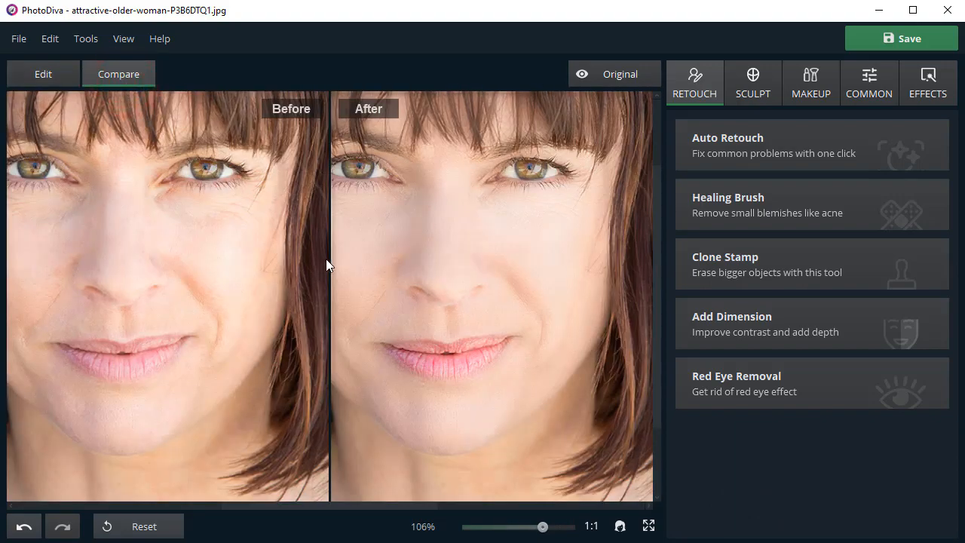
pyautogui.click(43, 74)
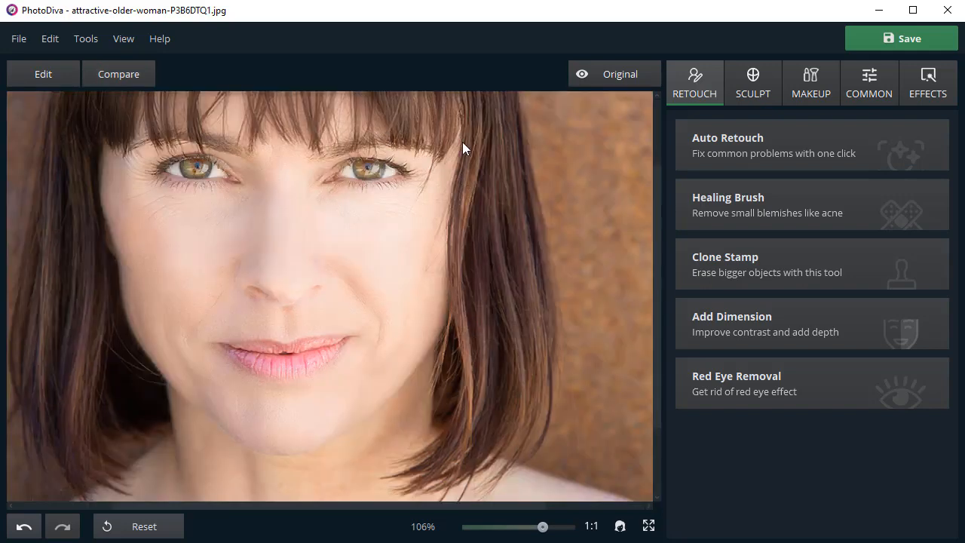
pyautogui.moveTo(639, 157)
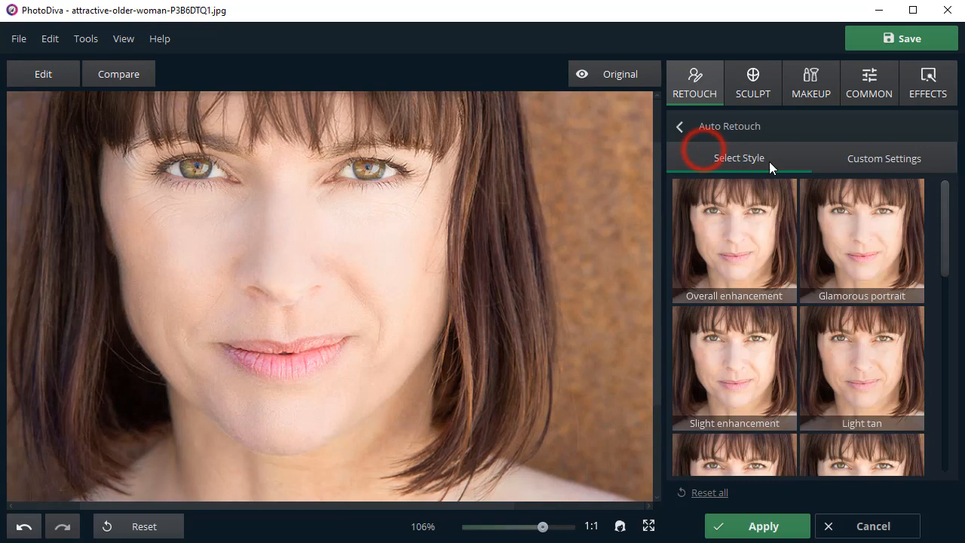
# In Custom Settings, set skin smoothing to 91, wrinkle reduction to 63 and redness to 16.
pyautogui.click(884, 159)
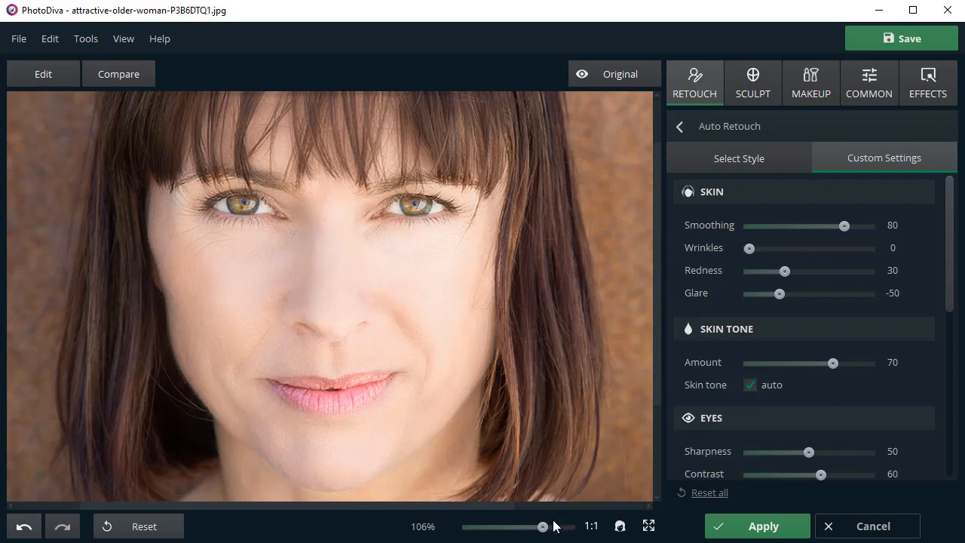
pyautogui.moveTo(543, 526); pyautogui.dragTo(546, 526)
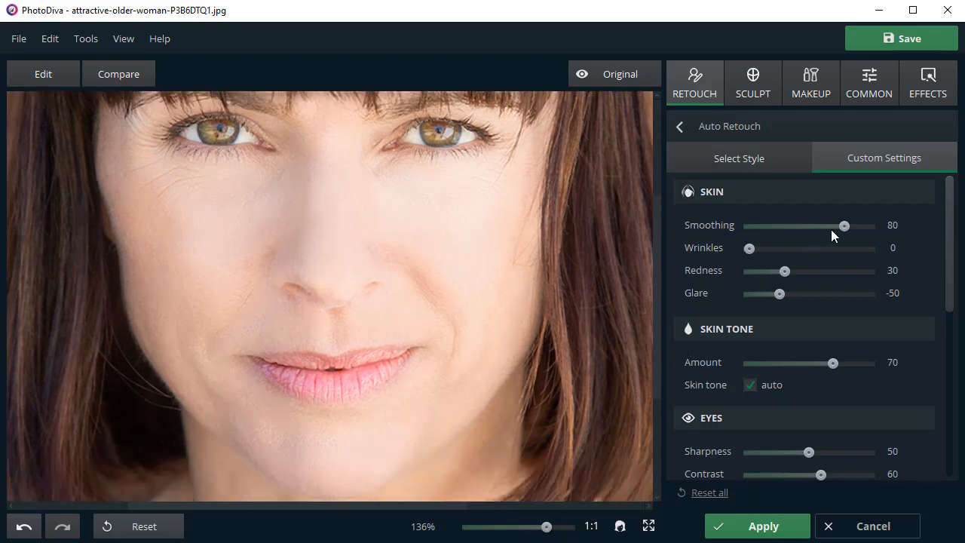
pyautogui.moveTo(844, 226); pyautogui.dragTo(856, 226)
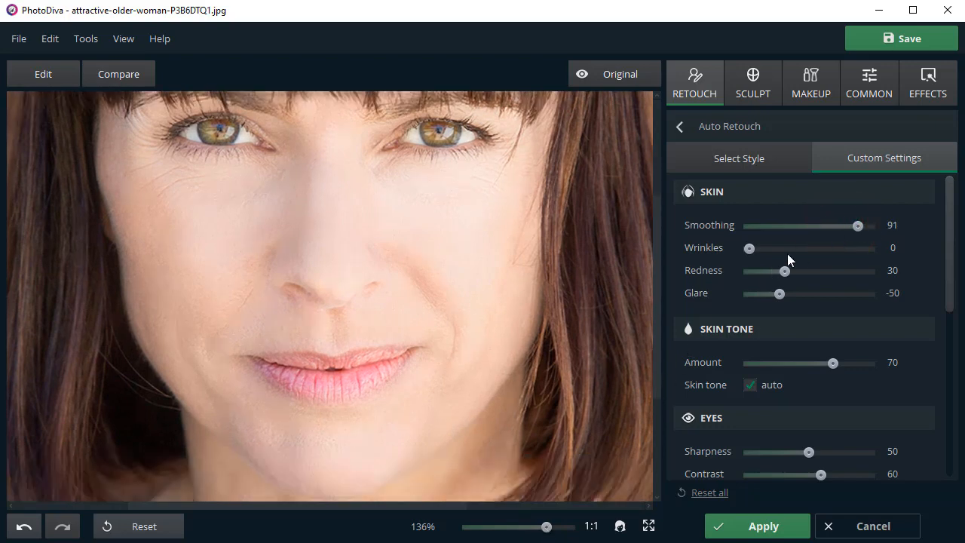
pyautogui.moveTo(750, 247); pyautogui.dragTo(784, 247)
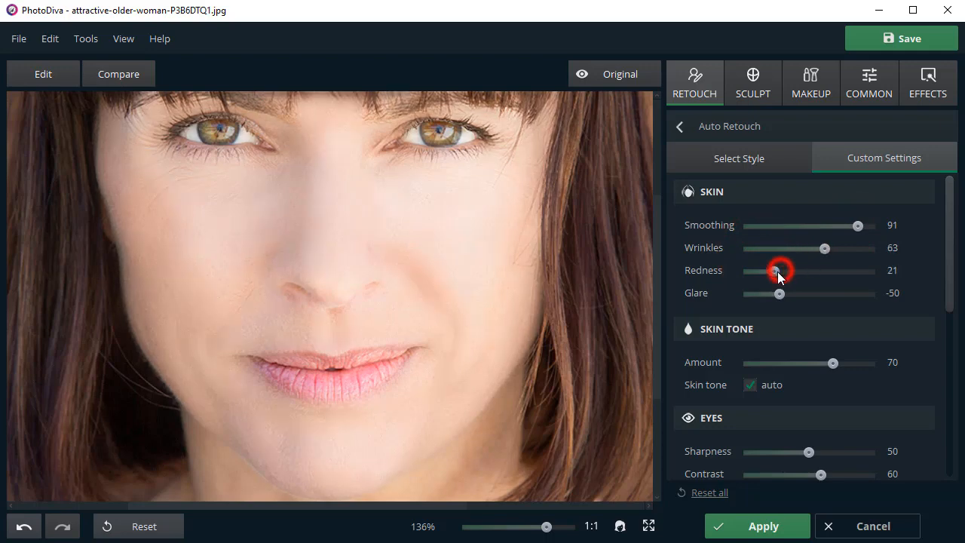
pyautogui.moveTo(775, 272); pyautogui.dragTo(767, 271)
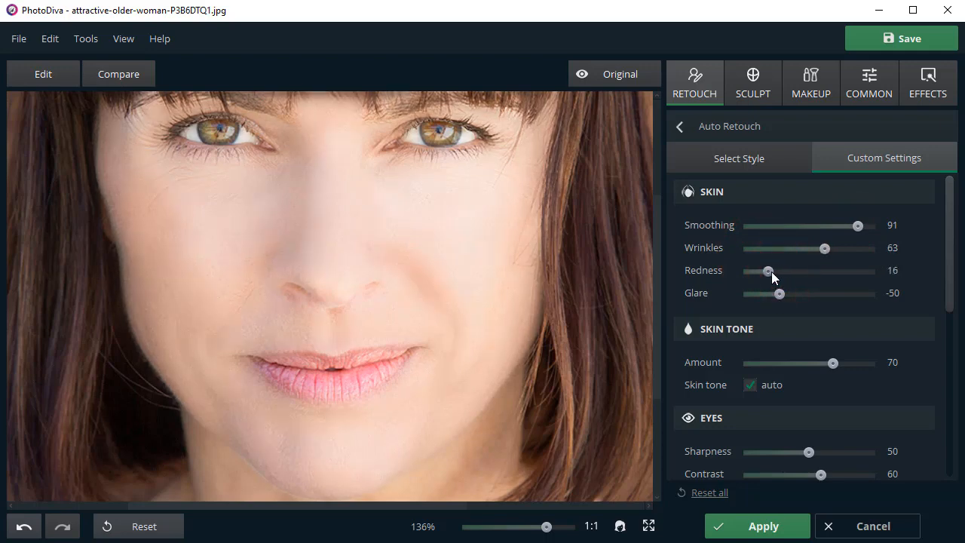
# Raise dark circle correction to 74, then check the before-and-after comparison.
pyautogui.scroll(-3)
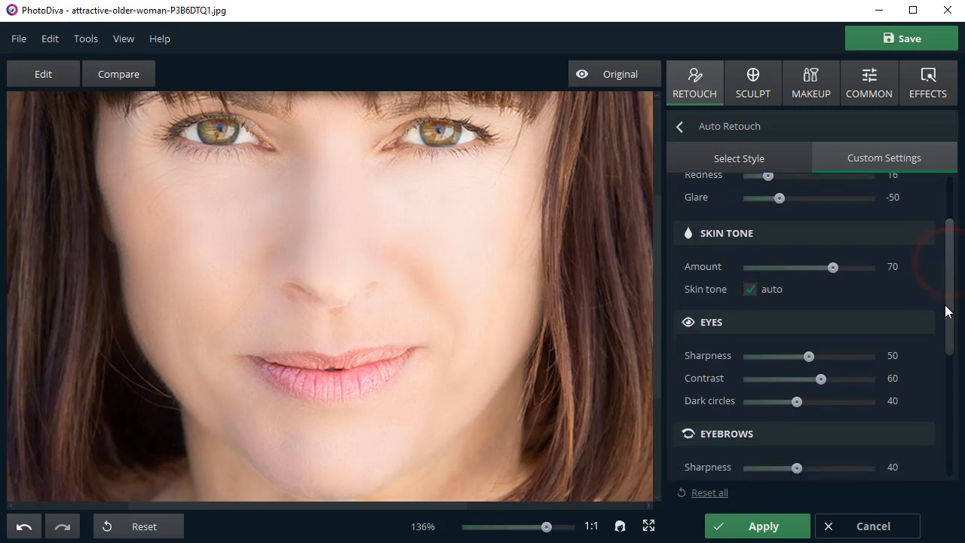
pyautogui.moveTo(796, 401); pyautogui.dragTo(799, 401)
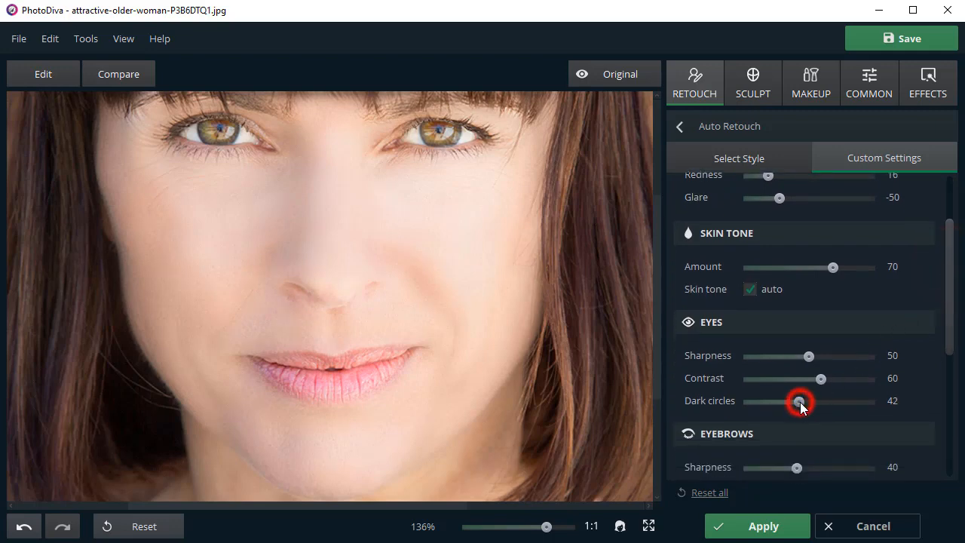
pyautogui.moveTo(799, 401); pyautogui.dragTo(837, 401)
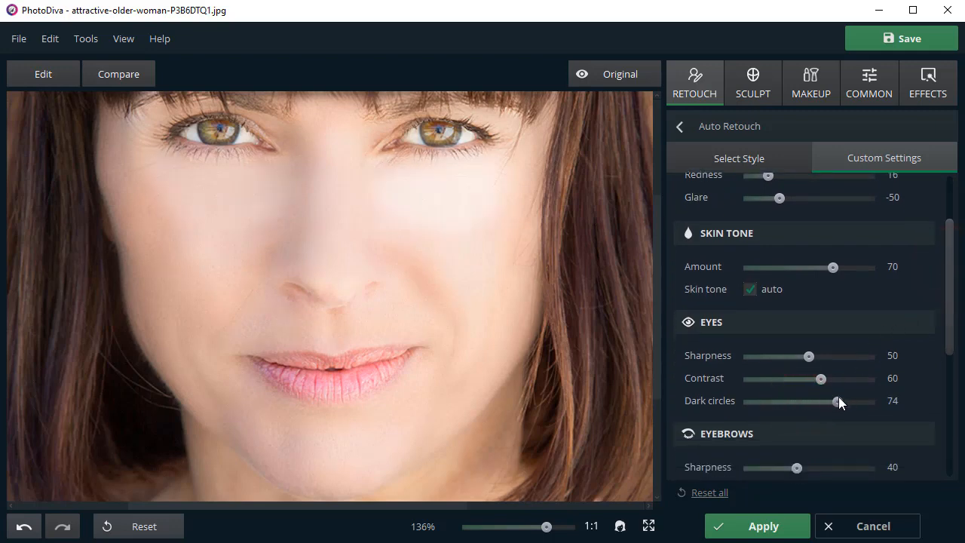
pyautogui.scroll(-3)
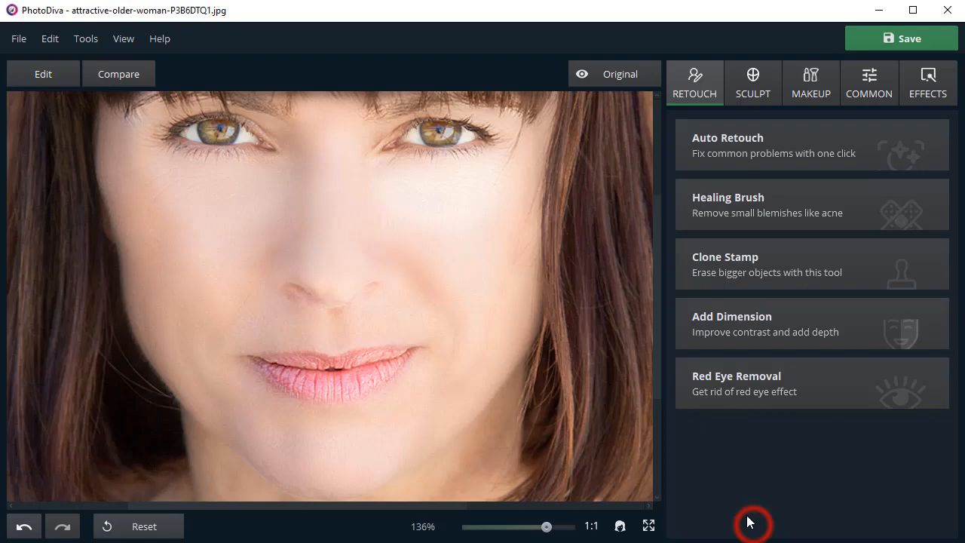
pyautogui.click(117, 74)
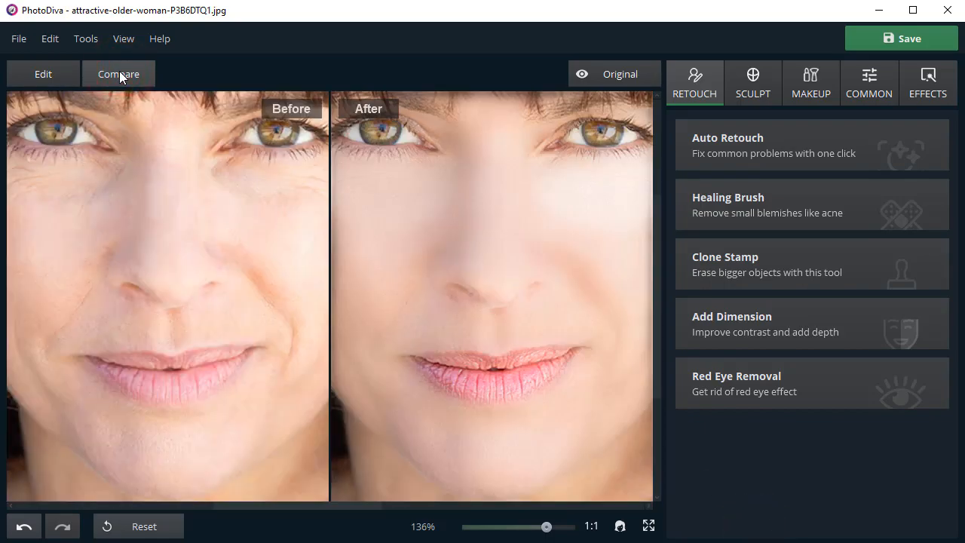
pyautogui.click(117, 74)
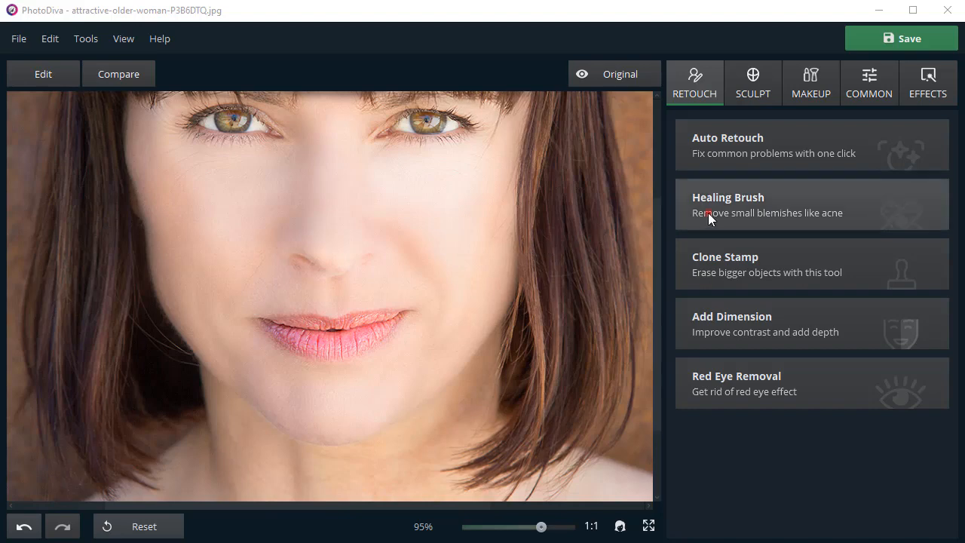
# Heal small cheek blemishes with the Healing Brush reduced to size 14.2 and apply it.
pyautogui.click(811, 205)
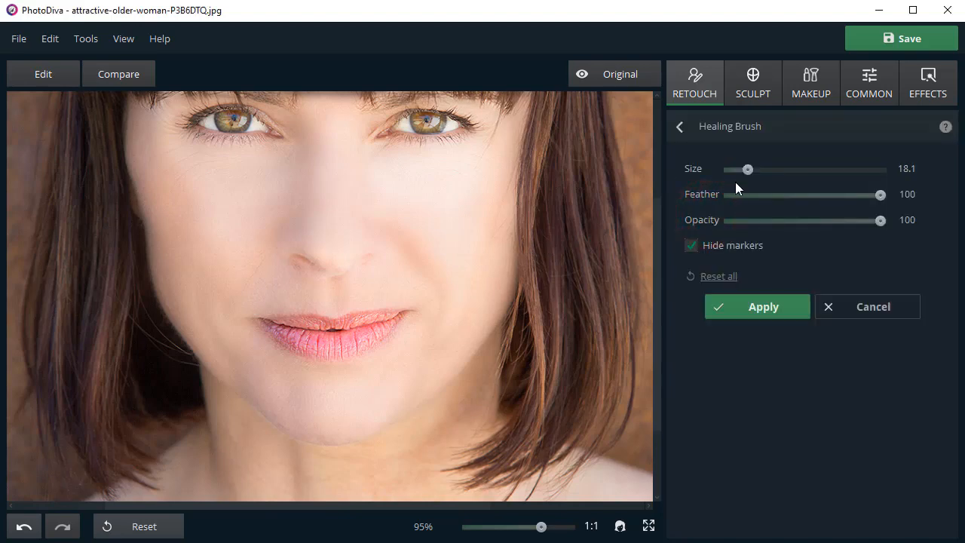
pyautogui.moveTo(747, 169); pyautogui.dragTo(743, 169)
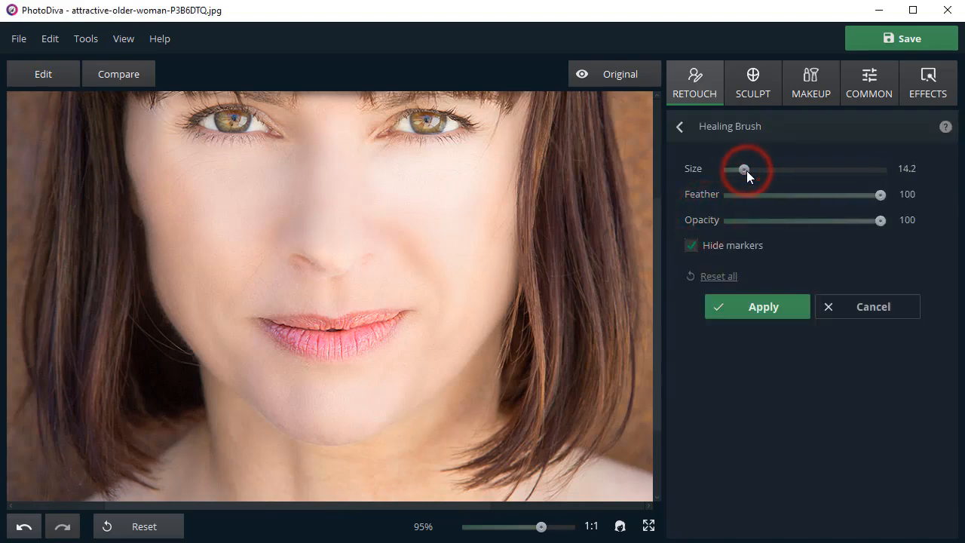
pyautogui.moveTo(178, 211)
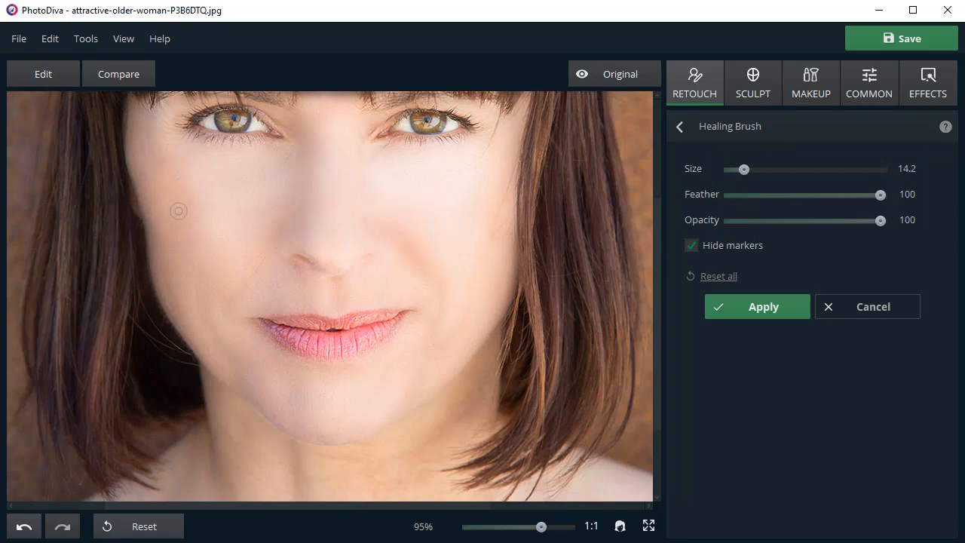
pyautogui.moveTo(295, 272)
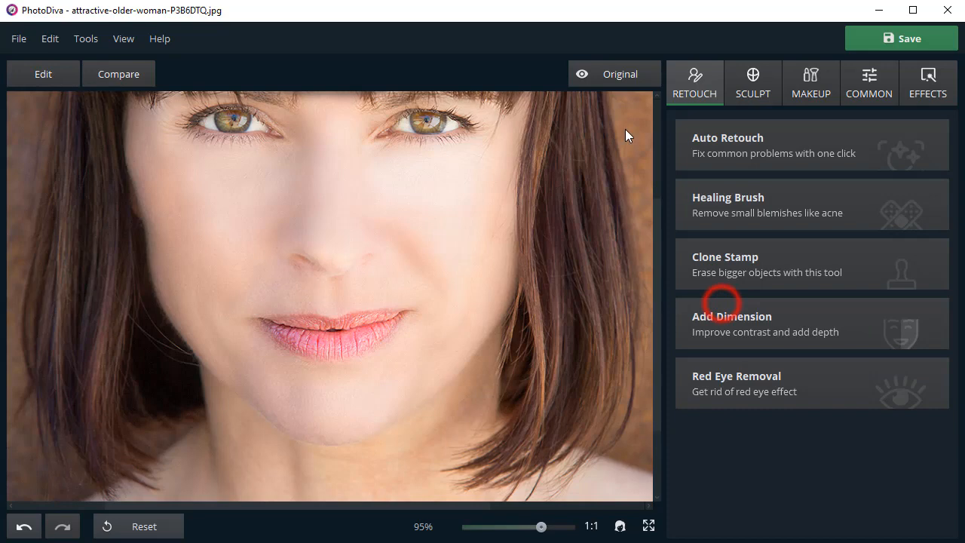
pyautogui.click(615, 73)
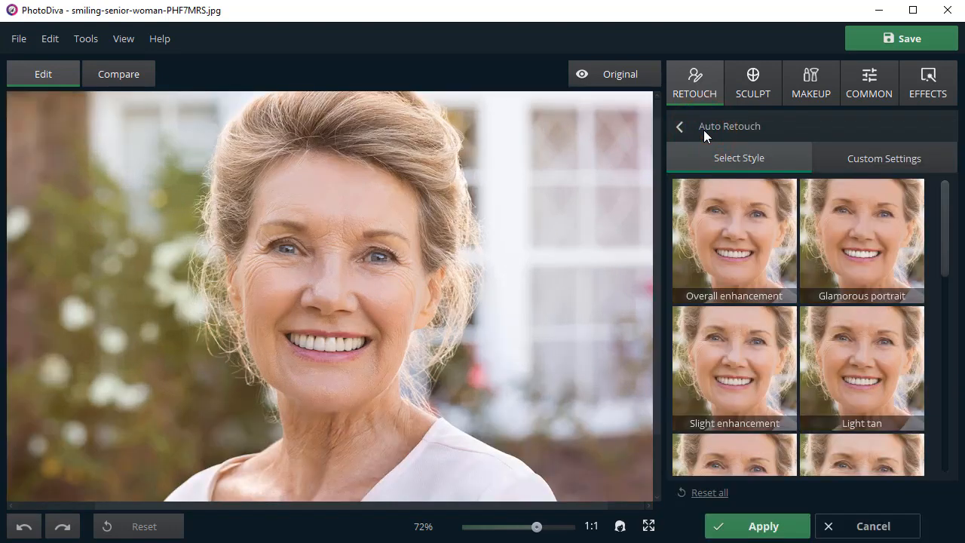
# Apply the chosen Auto Retouch style preset to the senior woman's portrait.
pyautogui.click(732, 239)
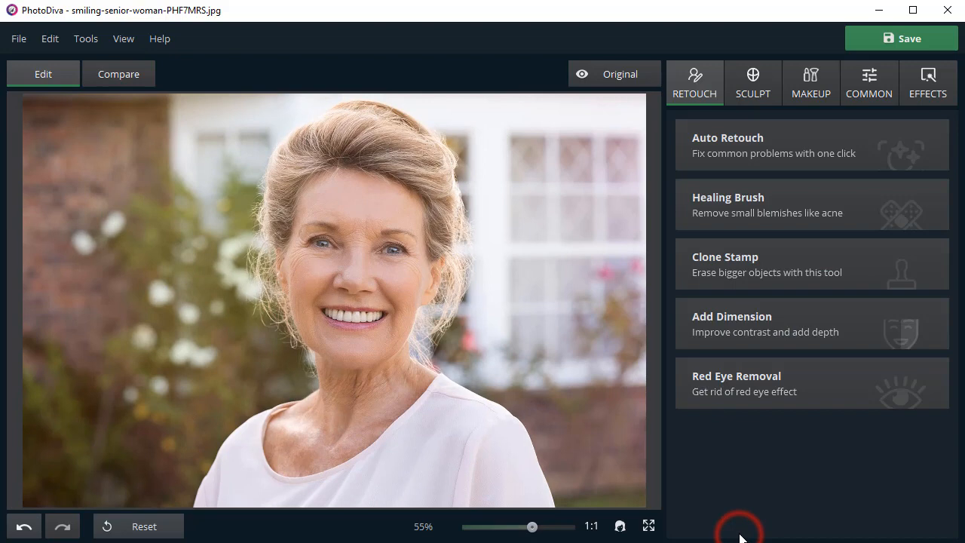
pyautogui.moveTo(705, 273)
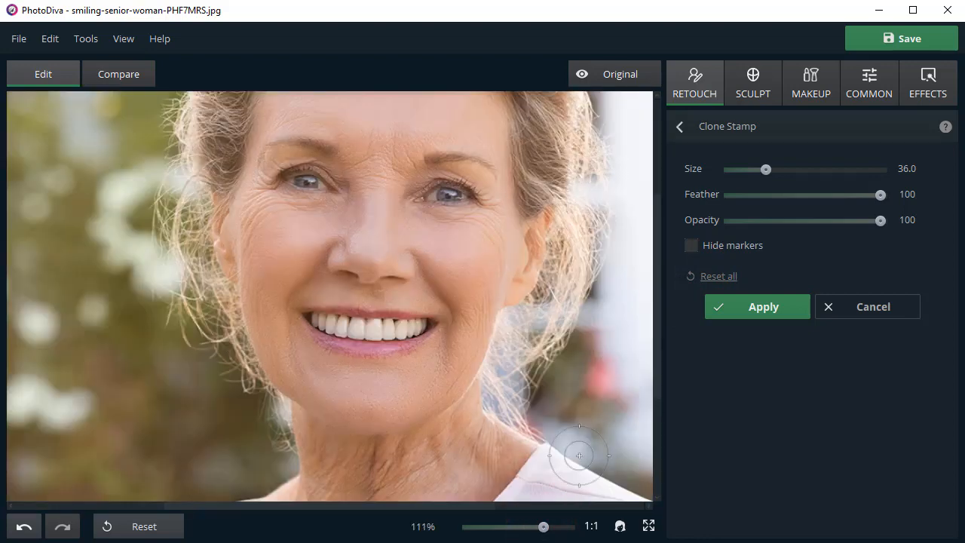
pyautogui.moveTo(751, 168)
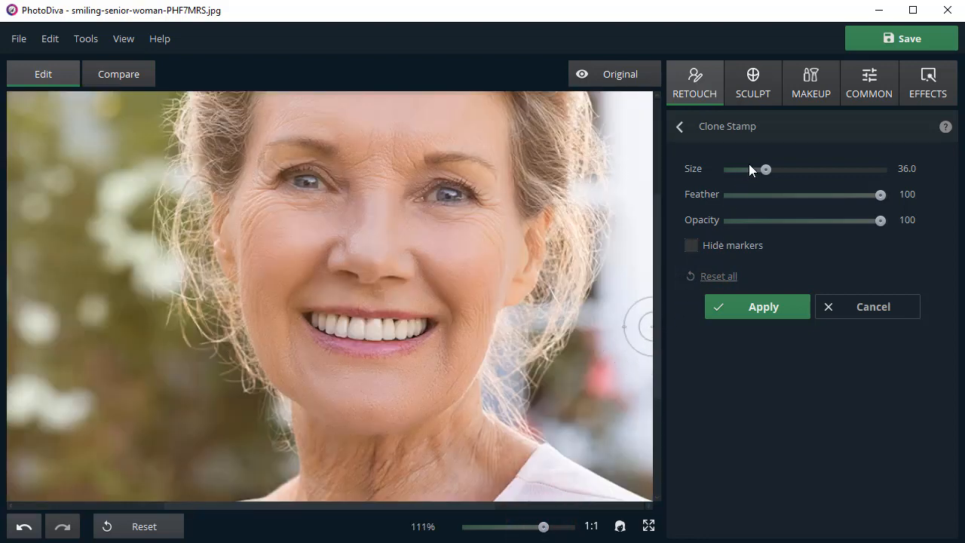
# Clone away the wrinkles beside her eye with a 14.9 brush and show the comparison.
pyautogui.moveTo(765, 169); pyautogui.dragTo(751, 169)
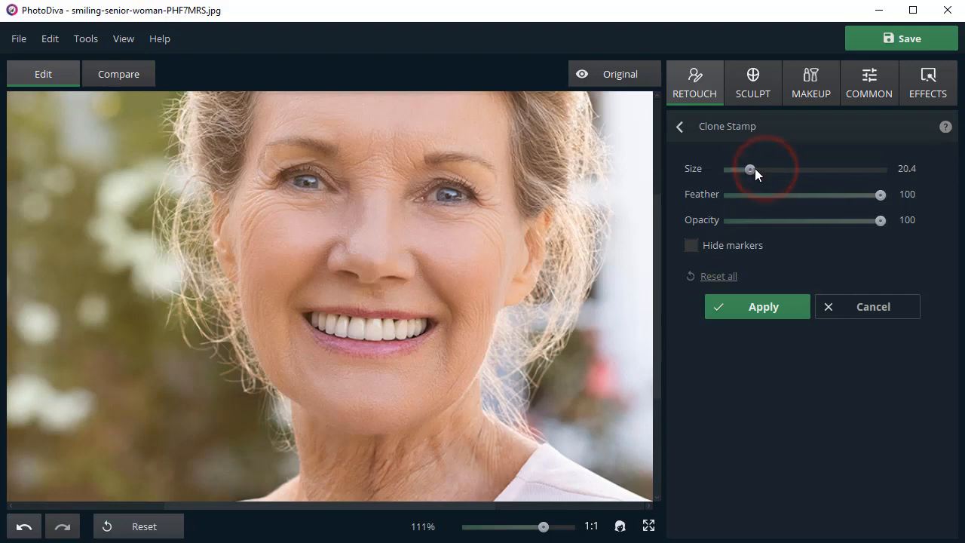
pyautogui.moveTo(751, 169); pyautogui.dragTo(745, 169)
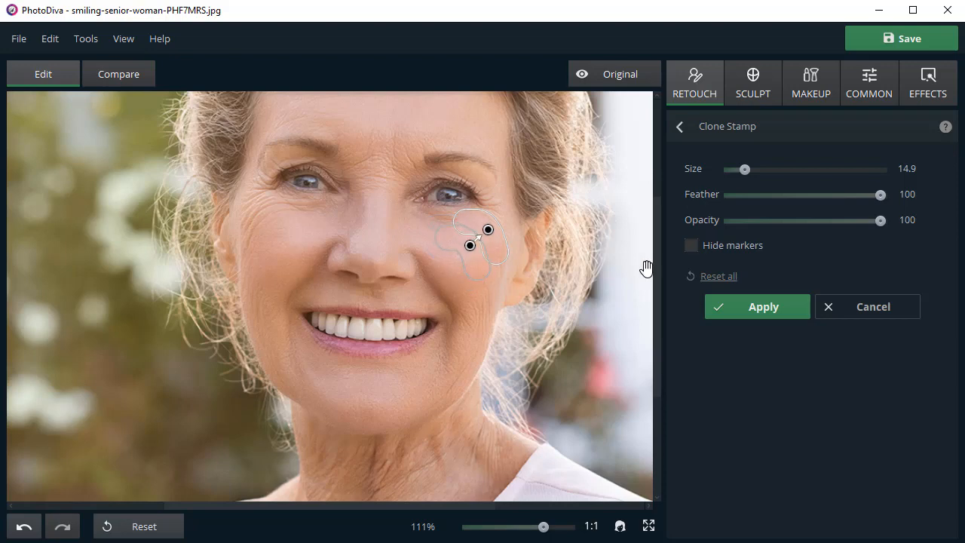
pyautogui.moveTo(475, 241); pyautogui.dragTo(286, 244)
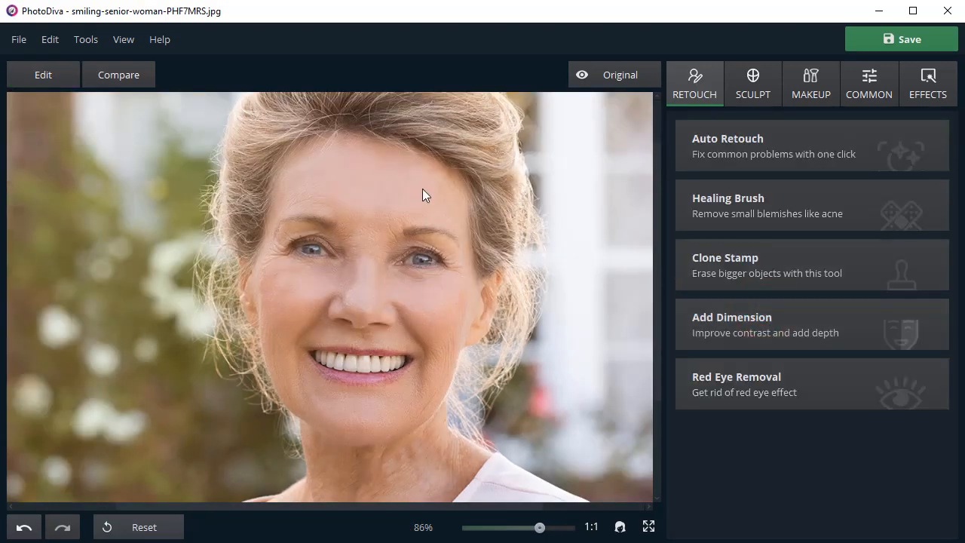
pyautogui.click(118, 74)
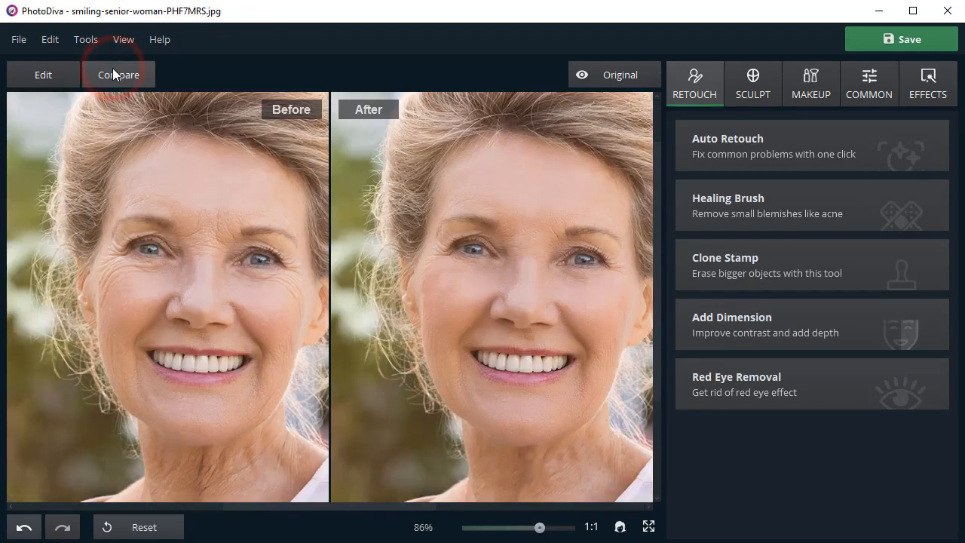